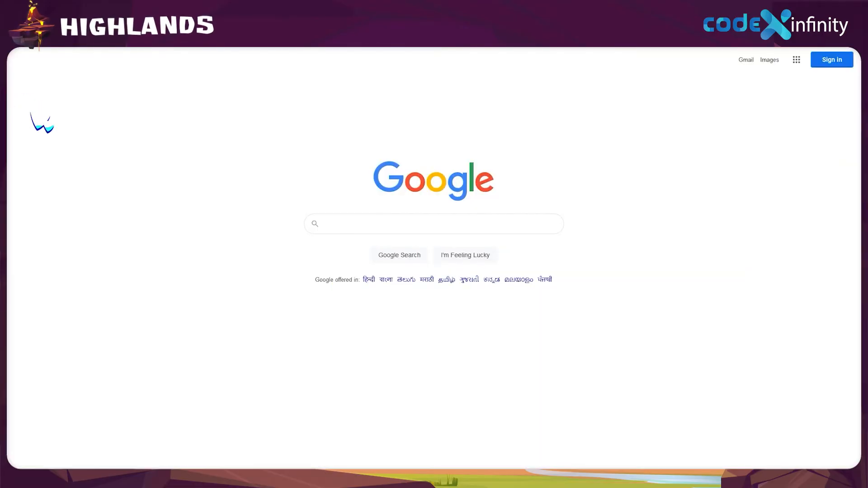
# - Search for 'Scratch Jr d…' and reach the ScratchJr for Desktop page's Downloads section
pyautogui.write('Scratch Jr download for windows')
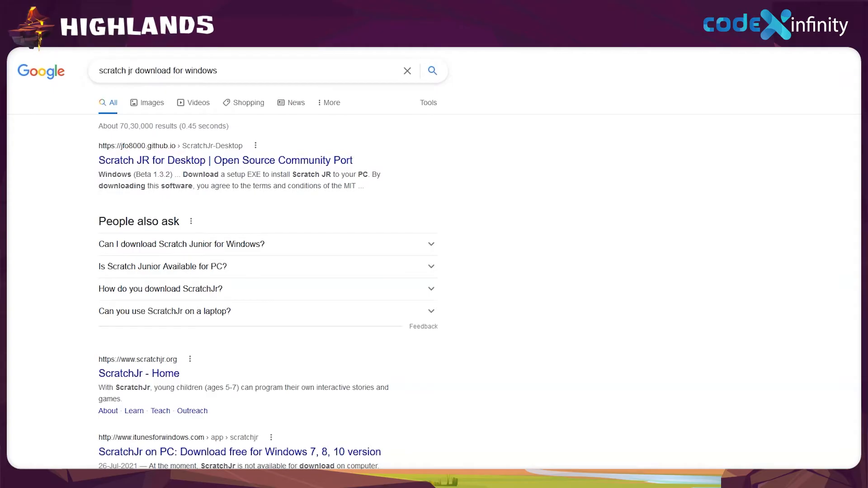
pyautogui.click(226, 160)
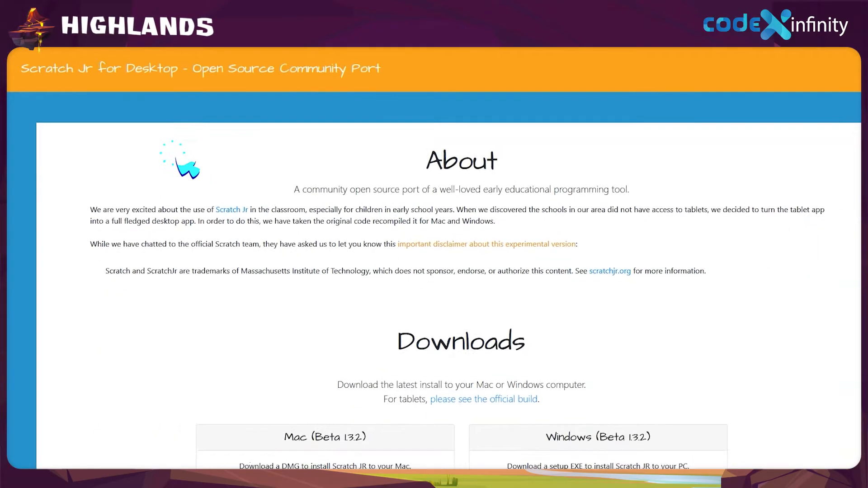
pyautogui.scroll(-3)
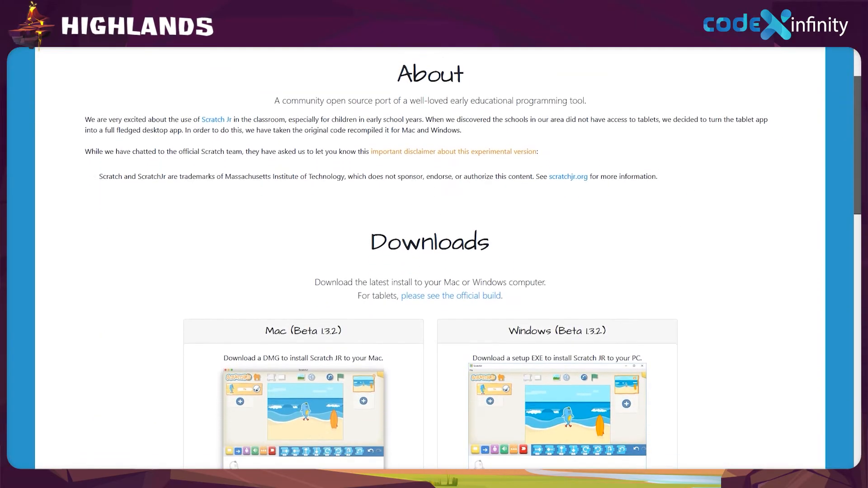
pyautogui.scroll(-3)
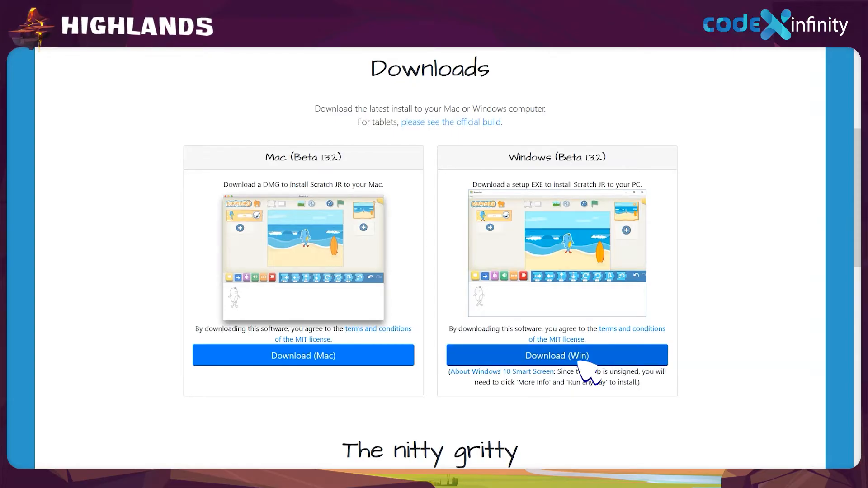
# - Download the Windows ScratchJr 1.3.2 installer and save the file
pyautogui.click(556, 355)
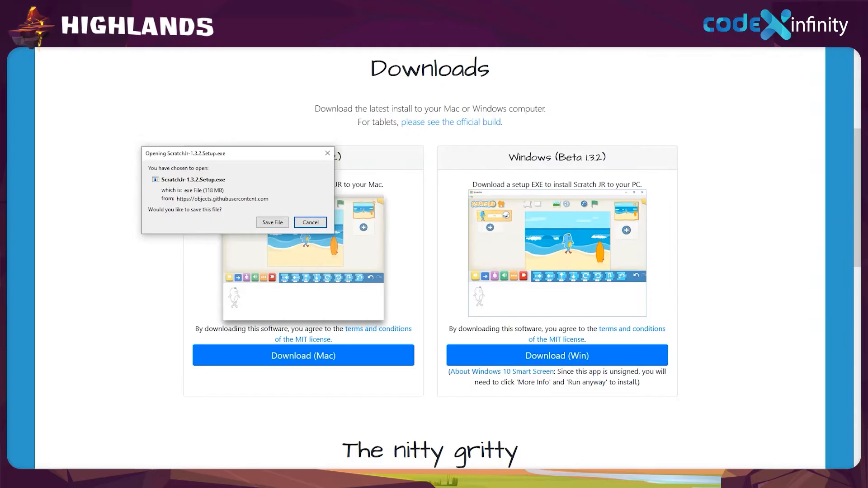
pyautogui.click(310, 222)
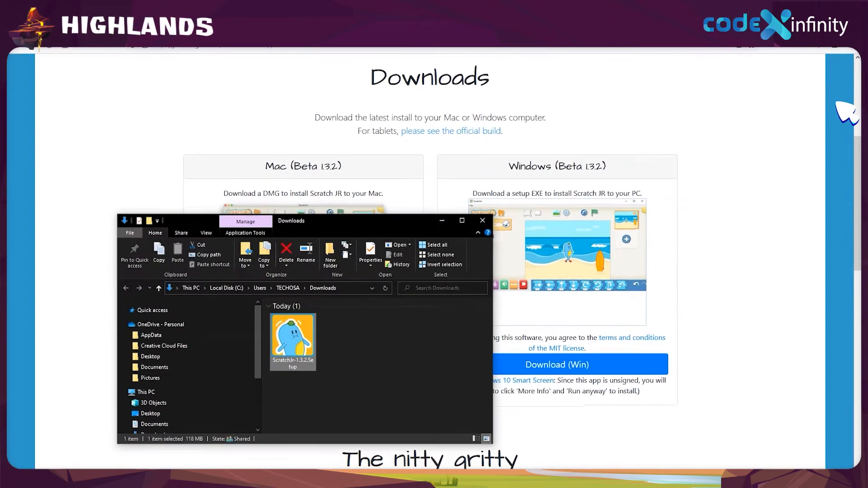
# - Maximize the Downloads window and run ScratchJr-1.3.2.Setup to launch ScratchJr
pyautogui.click(462, 221)
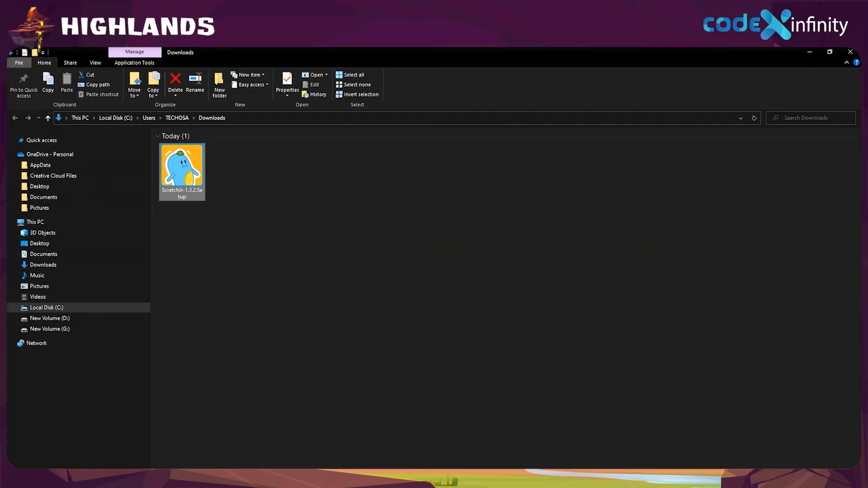
pyautogui.moveTo(196, 188)
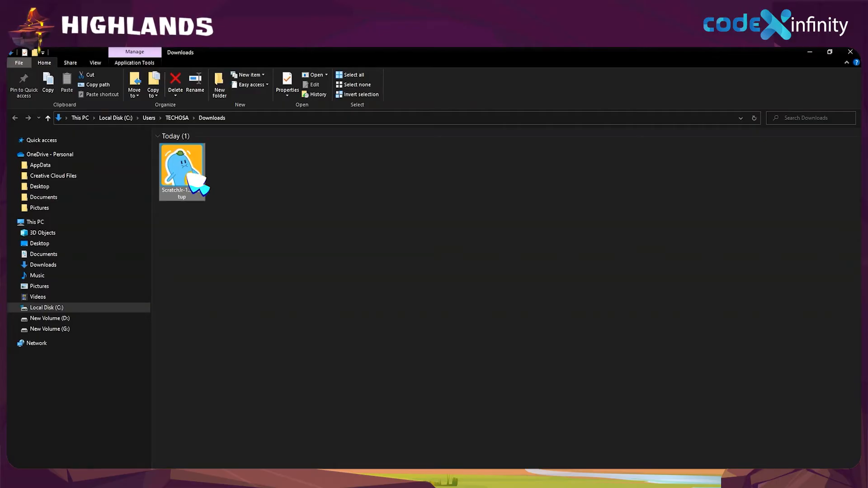
pyautogui.doubleClick(181, 166)
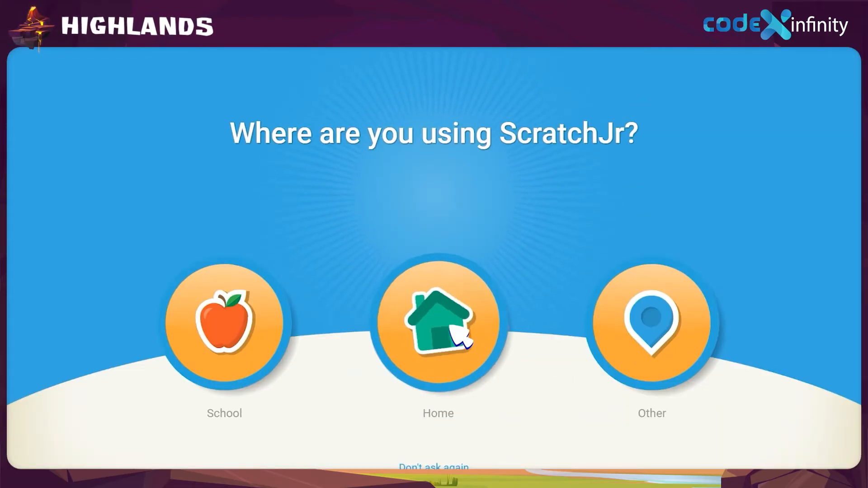
# - Answer 'Home' to the first-run question and create a new project from My Projects
pyautogui.click(438, 326)
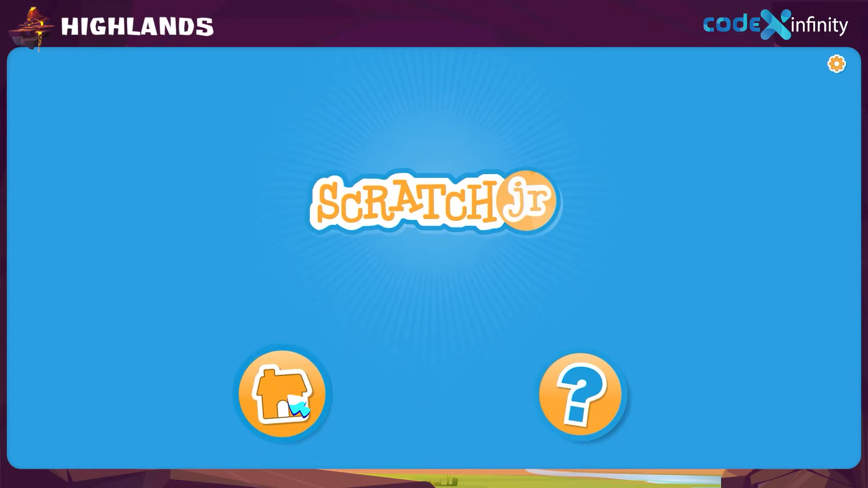
pyautogui.click(283, 395)
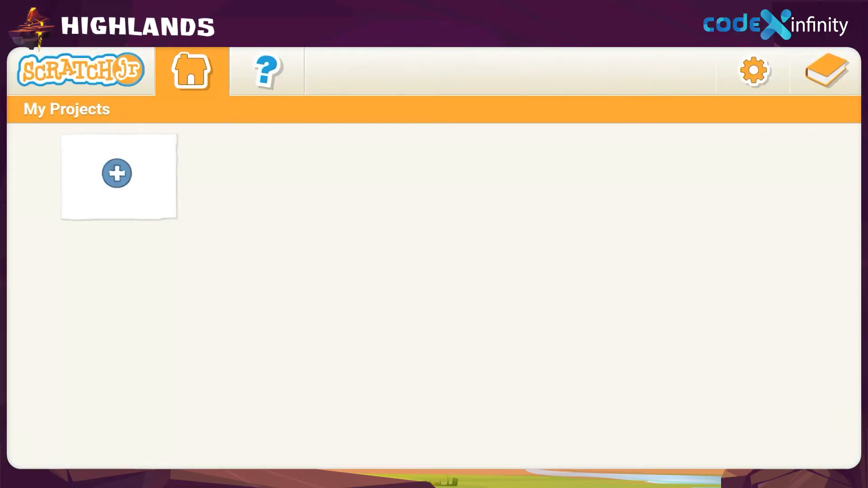
pyautogui.click(117, 172)
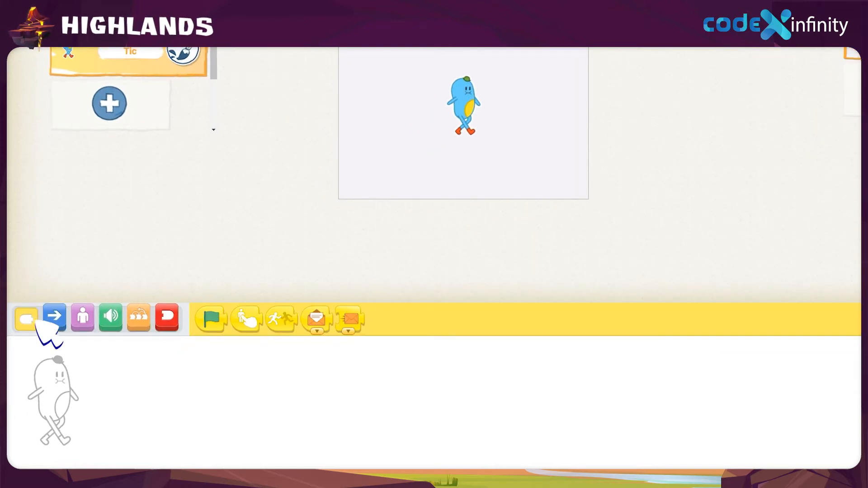
# - Browse the motion, looks, sound, control and end block categories in turn
pyautogui.click(54, 317)
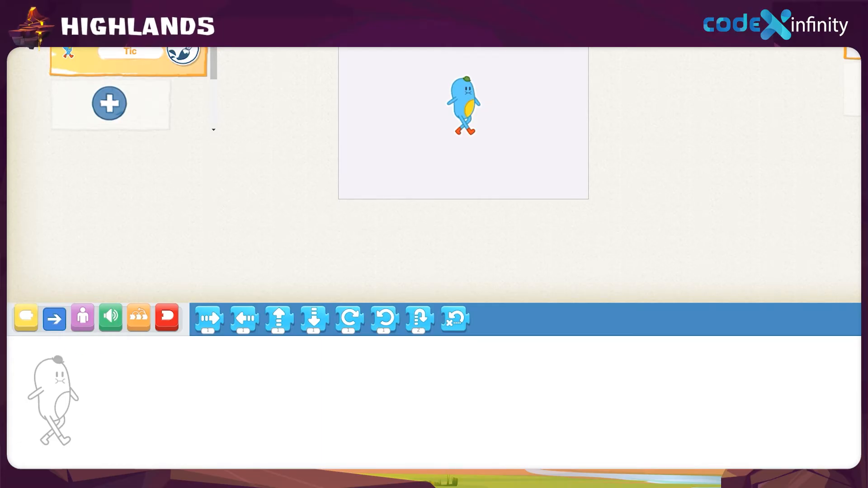
pyautogui.click(82, 317)
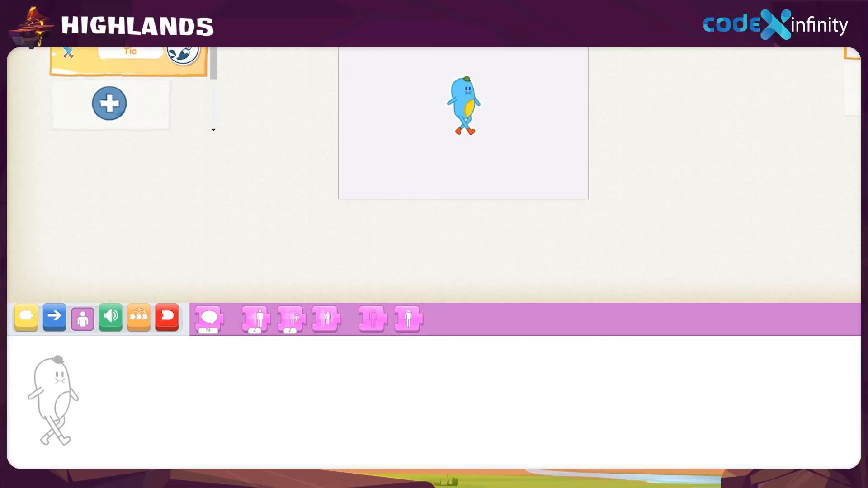
pyautogui.click(110, 318)
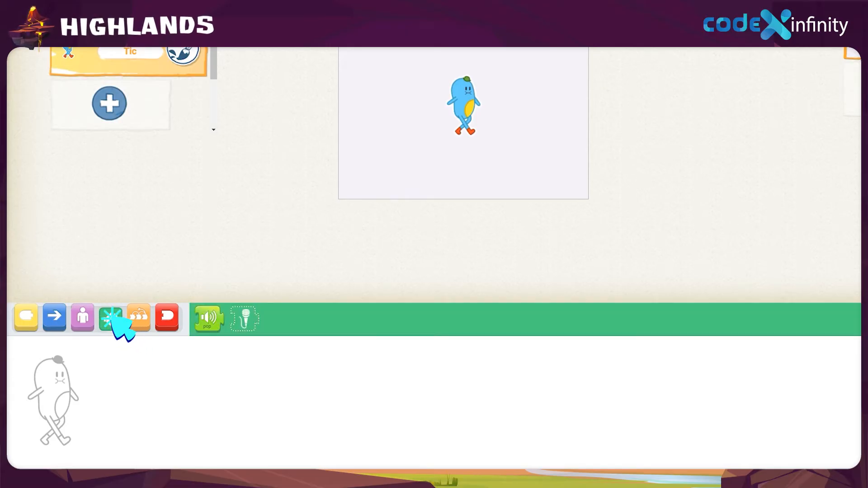
pyautogui.click(111, 317)
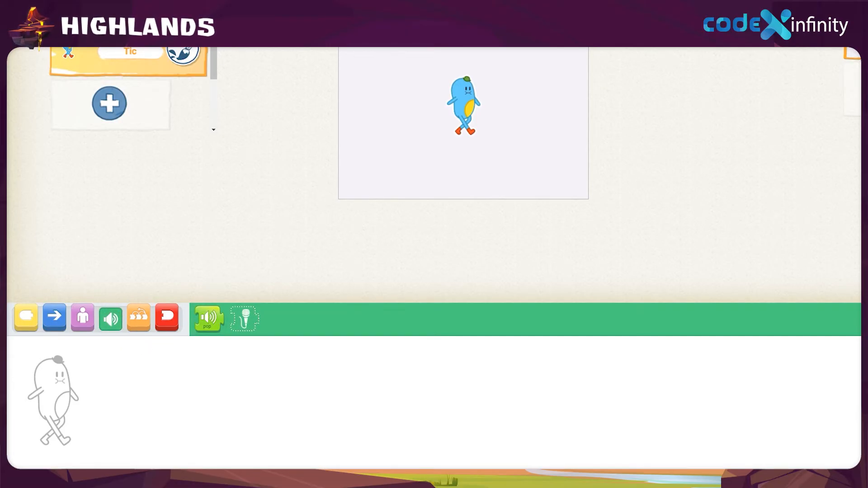
pyautogui.click(137, 317)
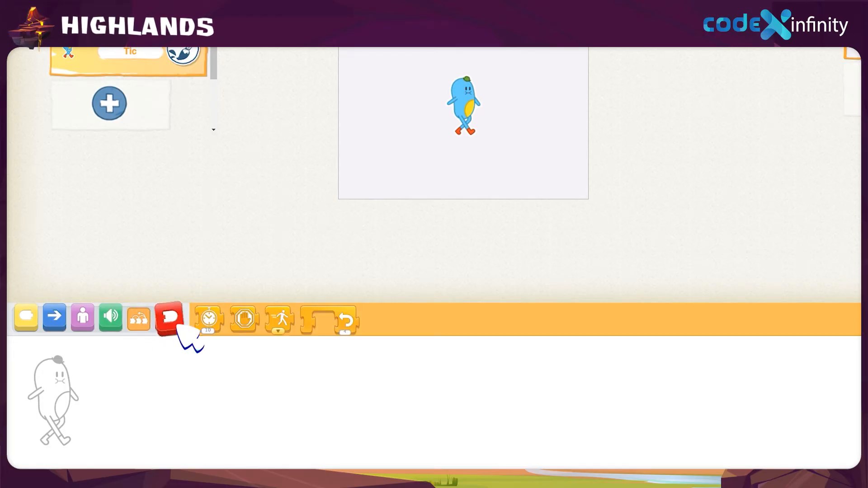
pyautogui.click(169, 316)
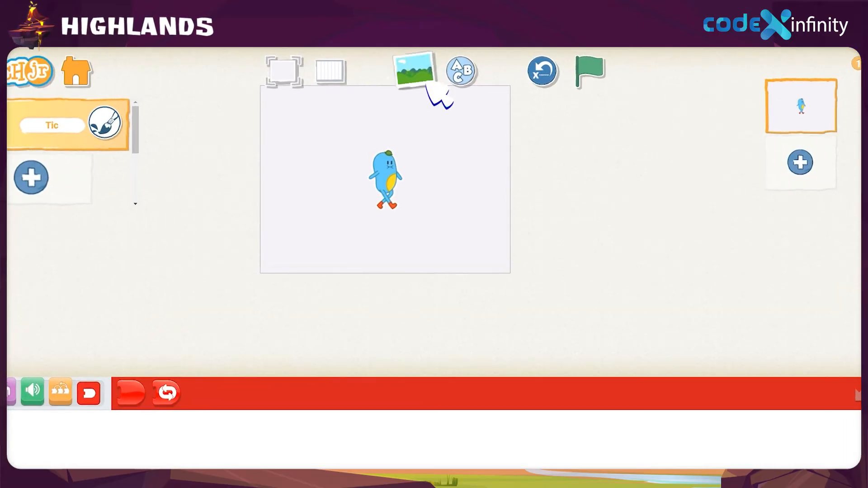
# - Choose and confirm the Winter background for the stage
pyautogui.click(414, 71)
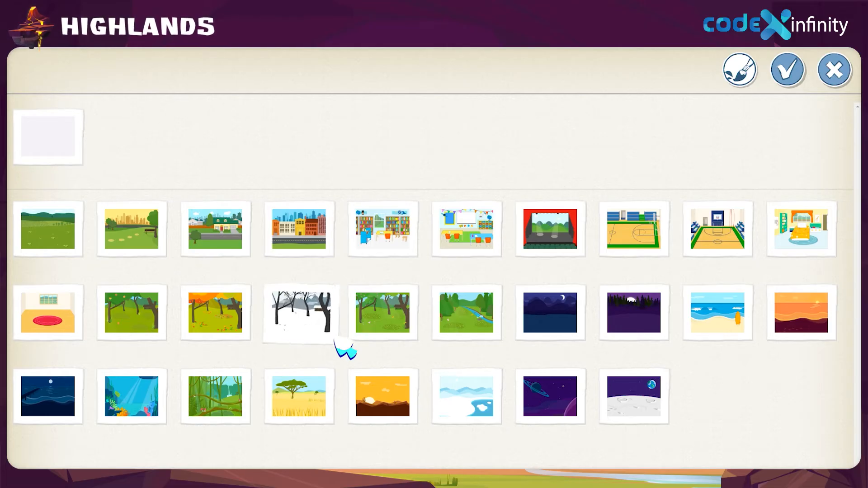
pyautogui.click(299, 313)
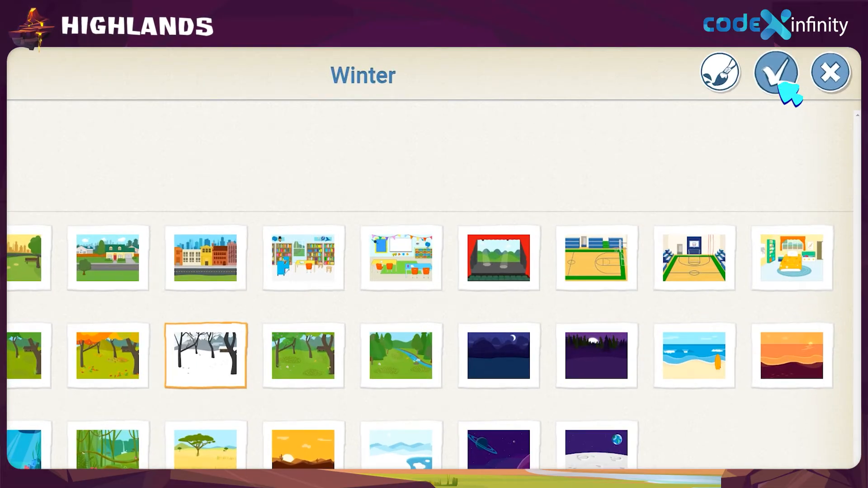
pyautogui.click(775, 73)
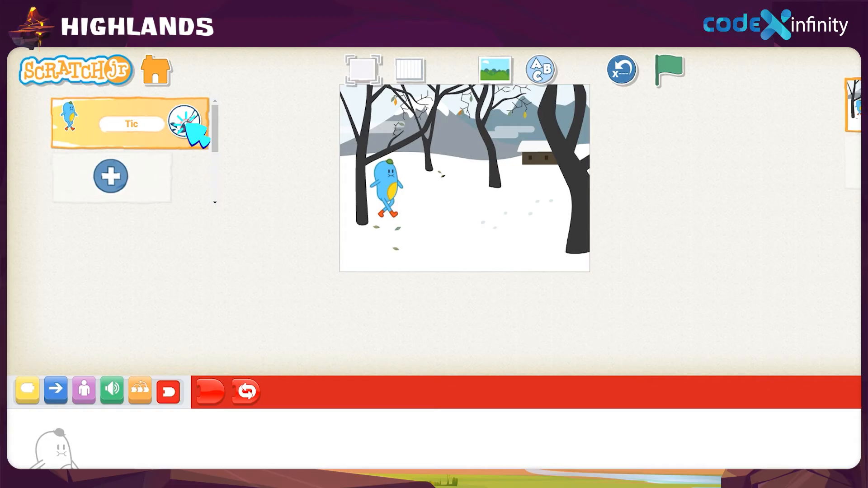
# - Open Tic in the paint editor and try the Rotate, Duplicate and neighbouring tools
pyautogui.click(188, 117)
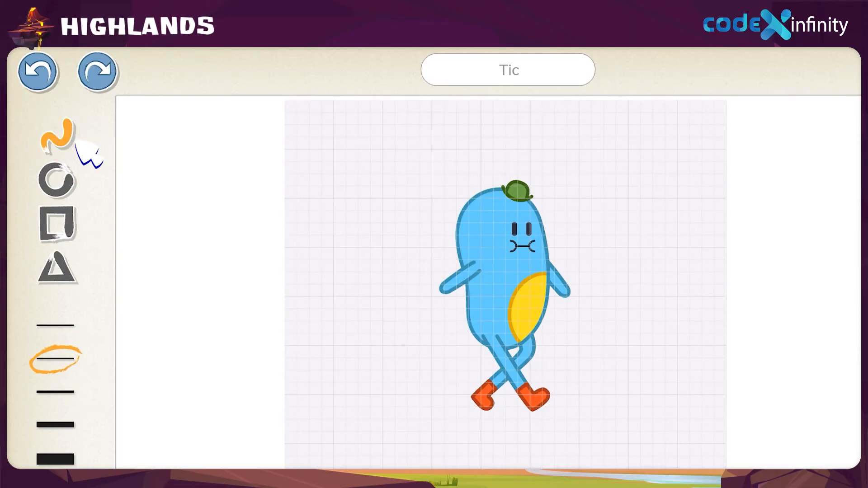
pyautogui.click(55, 181)
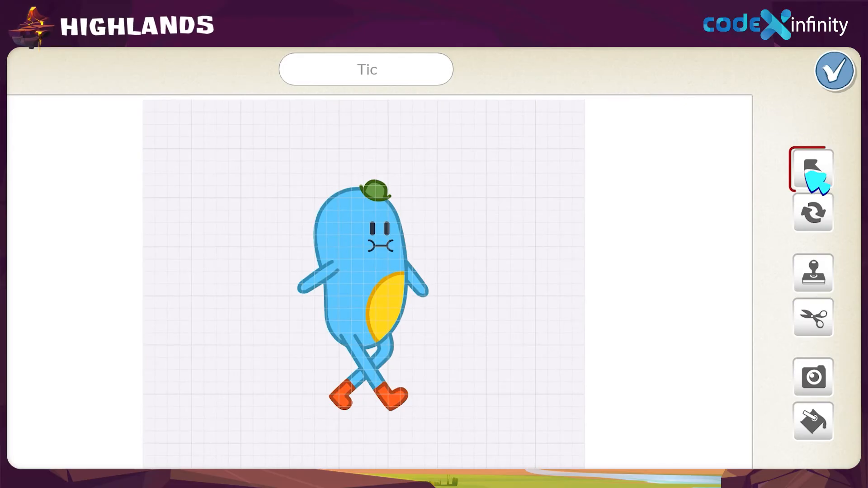
pyautogui.click(814, 169)
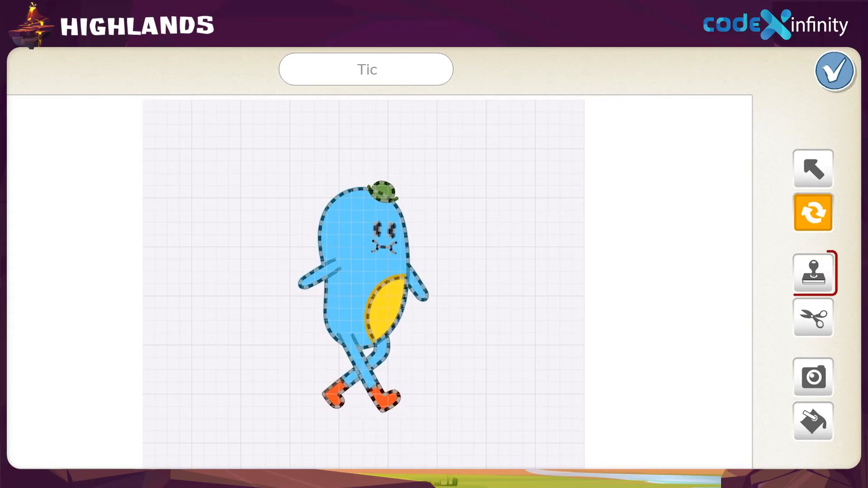
pyautogui.click(813, 223)
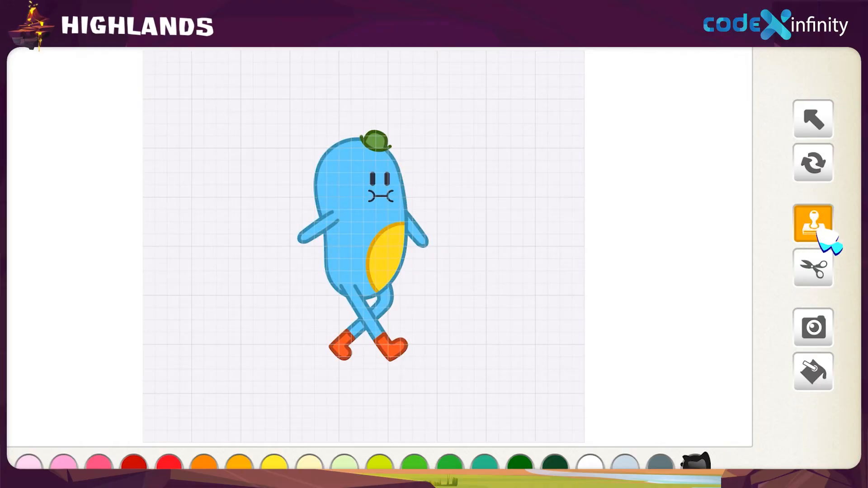
pyautogui.click(813, 268)
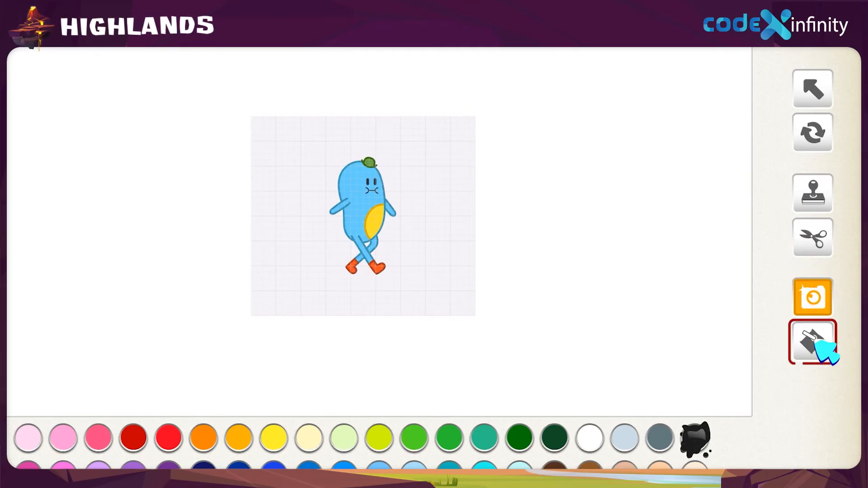
# - Fill the character with colour and rename it 'Beany'
pyautogui.click(813, 342)
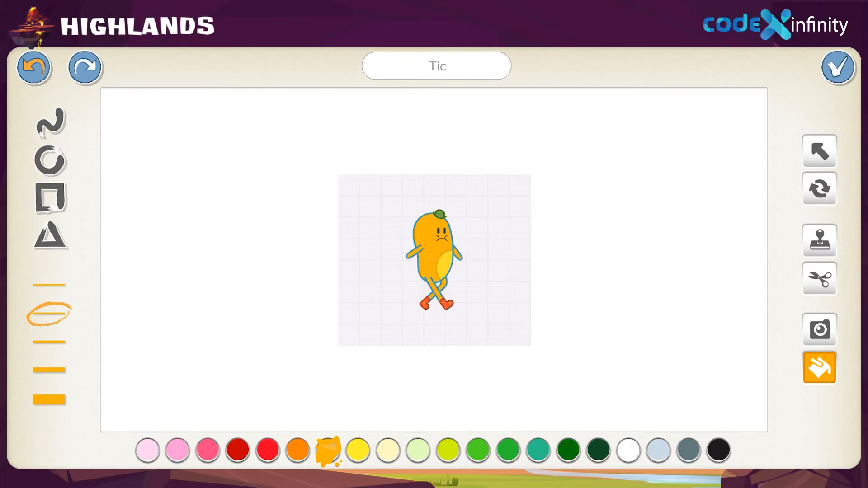
pyautogui.doubleClick(437, 66)
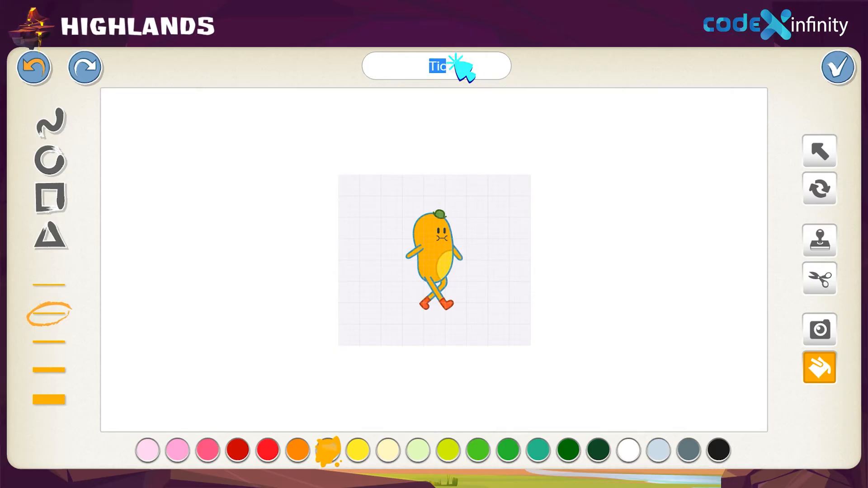
pyautogui.write('B')
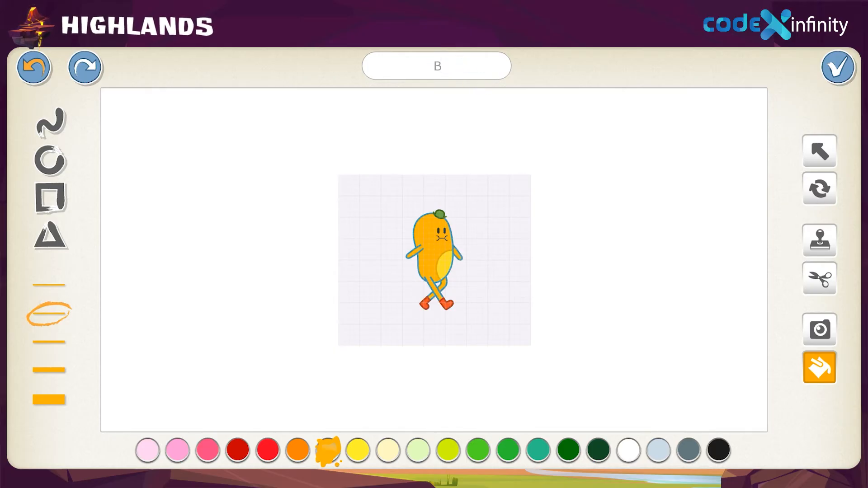
pyautogui.write('eany')
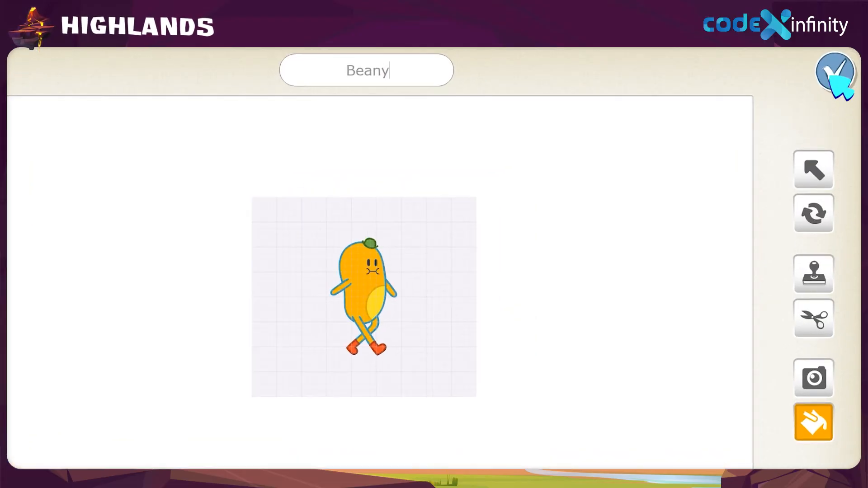
# - Confirm the Beany drawing with the check mark and return to the project editor
pyautogui.click(836, 72)
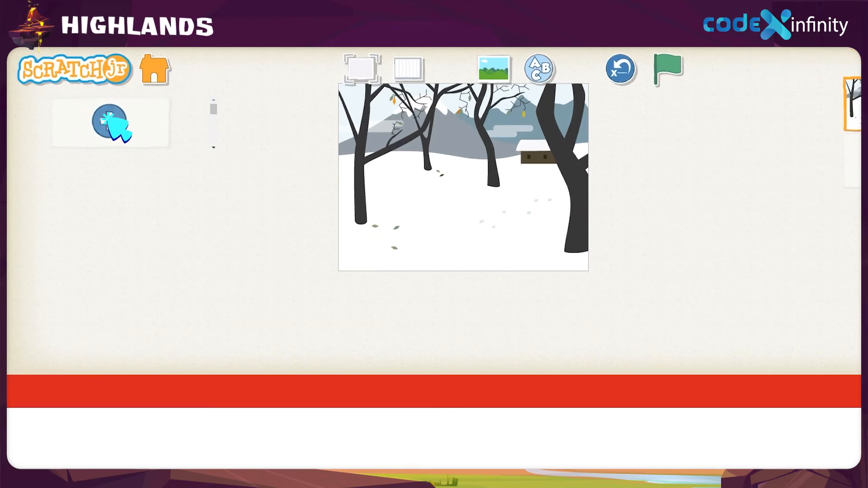
# - Add the Tac character from the library onto the winter stage
pyautogui.click(109, 123)
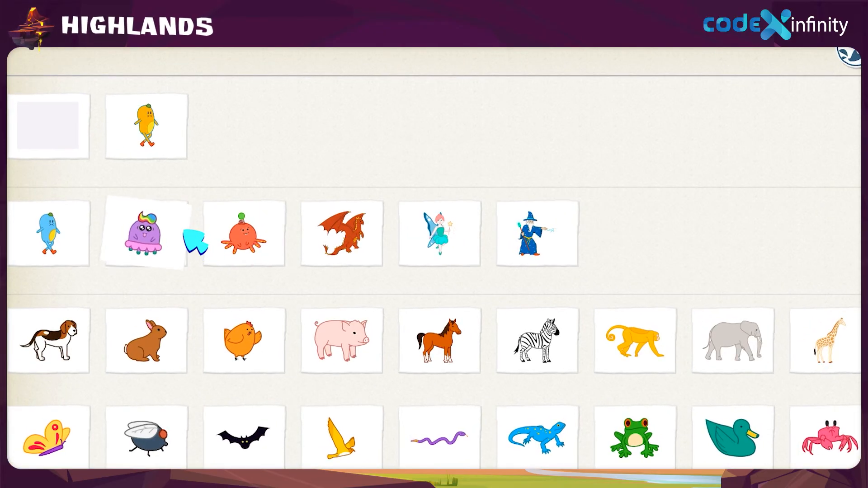
pyautogui.click(145, 232)
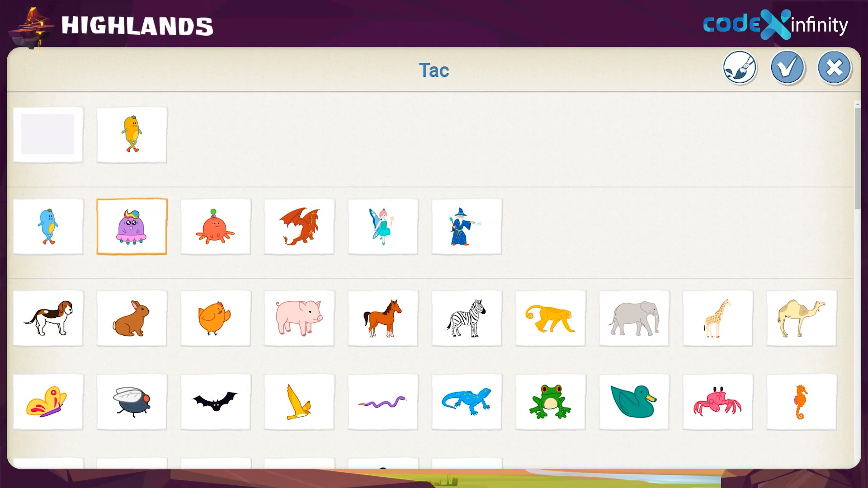
pyautogui.click(787, 68)
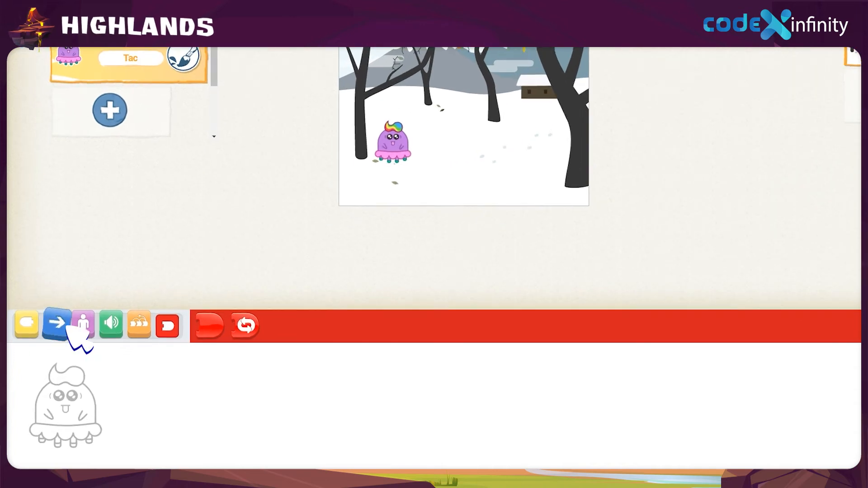
# - Add a move-right block from the Motion category as Tac's first script block
pyautogui.click(55, 325)
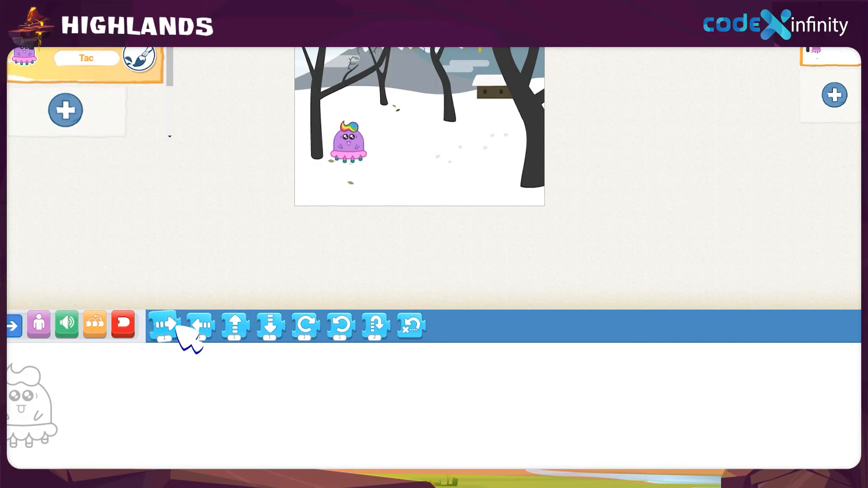
pyautogui.moveTo(164, 326)
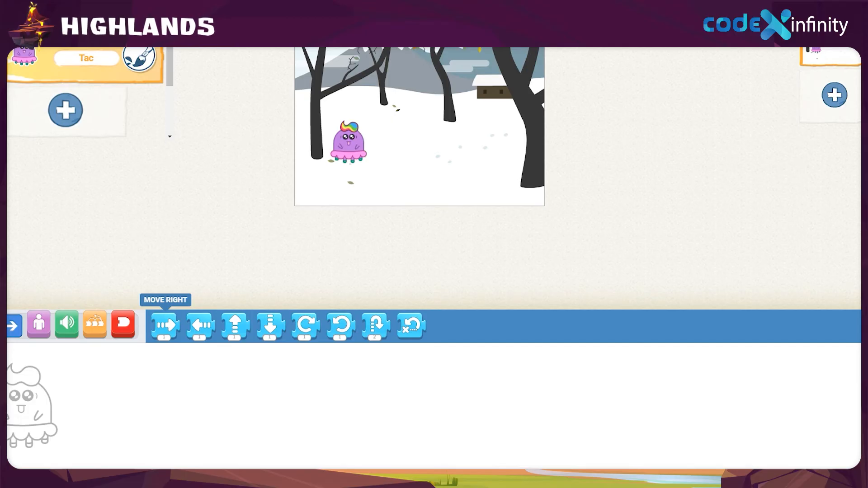
pyautogui.click(164, 324)
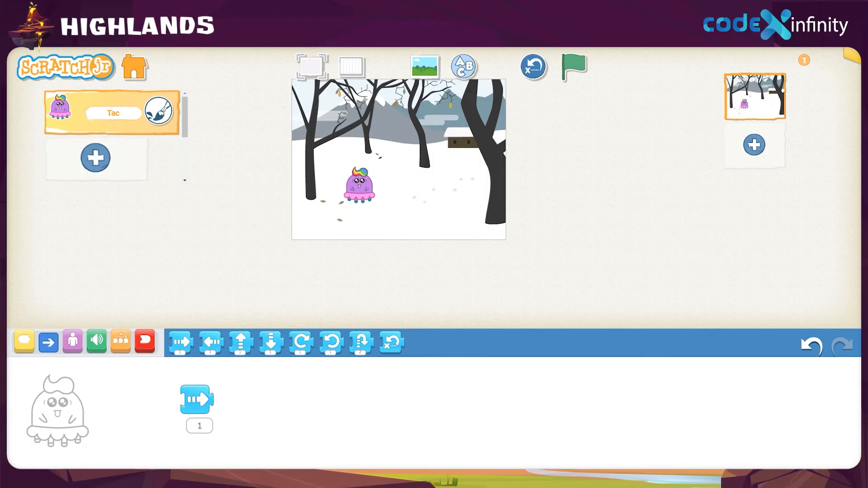
# - Change the move-right block's distance to 3 steps on the keypad
pyautogui.scroll(-3)
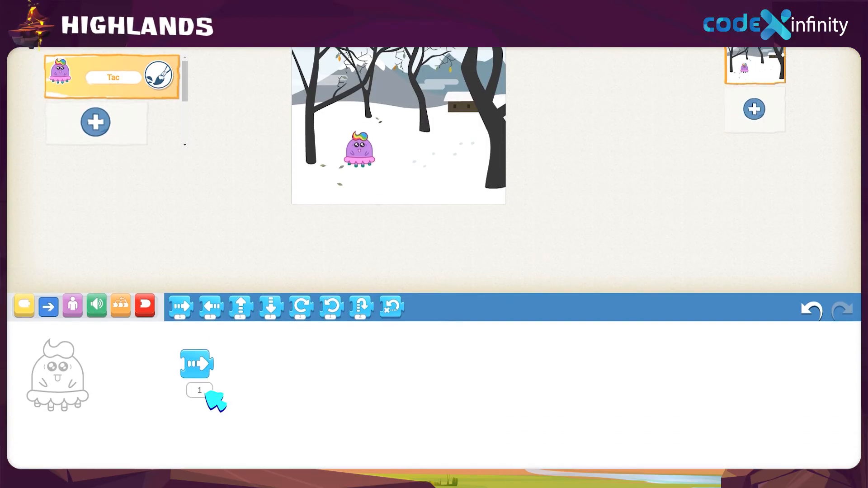
pyautogui.click(199, 391)
pyautogui.write('3')
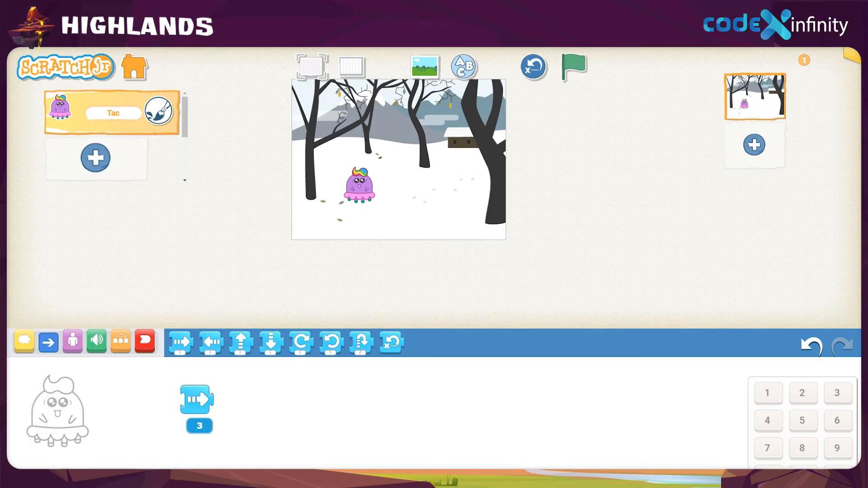
pyautogui.click(199, 425)
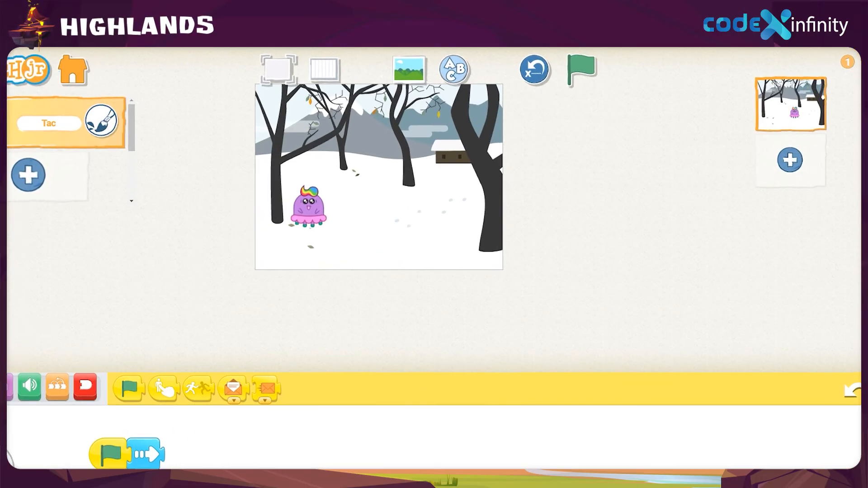
pyautogui.click(324, 69)
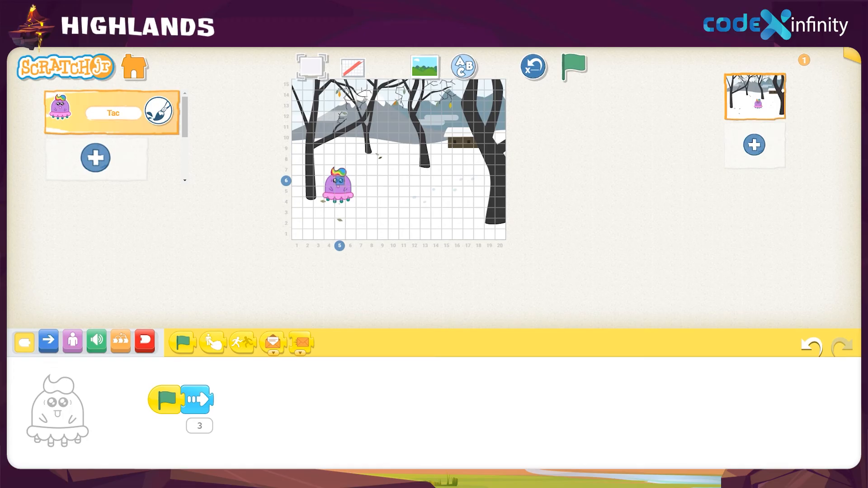
pyautogui.click(574, 66)
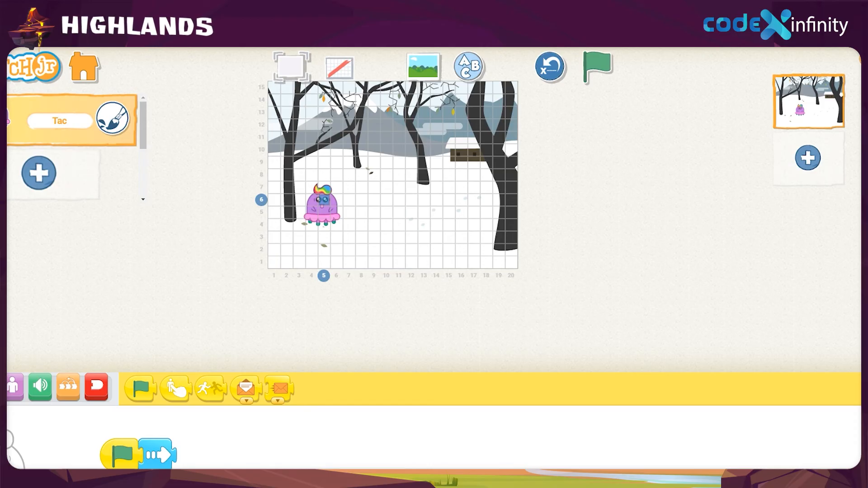
pyautogui.click(435, 198)
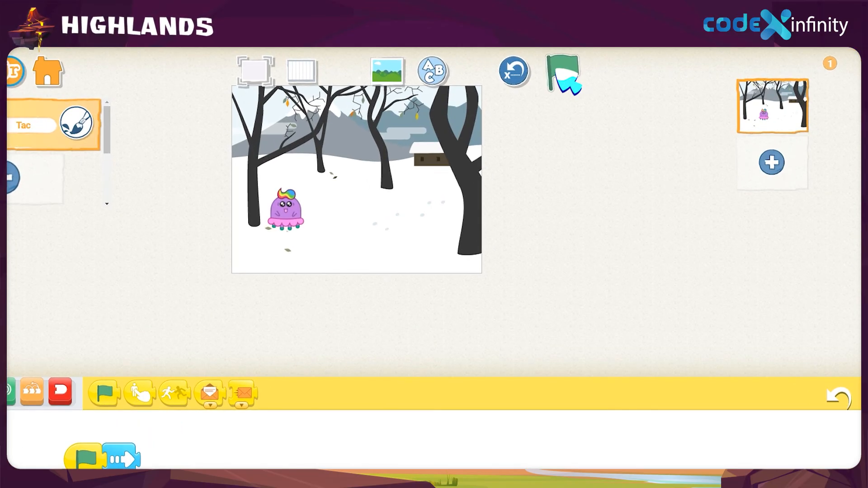
# - Run the project with the green flag to test Tac's script
pyautogui.click(561, 73)
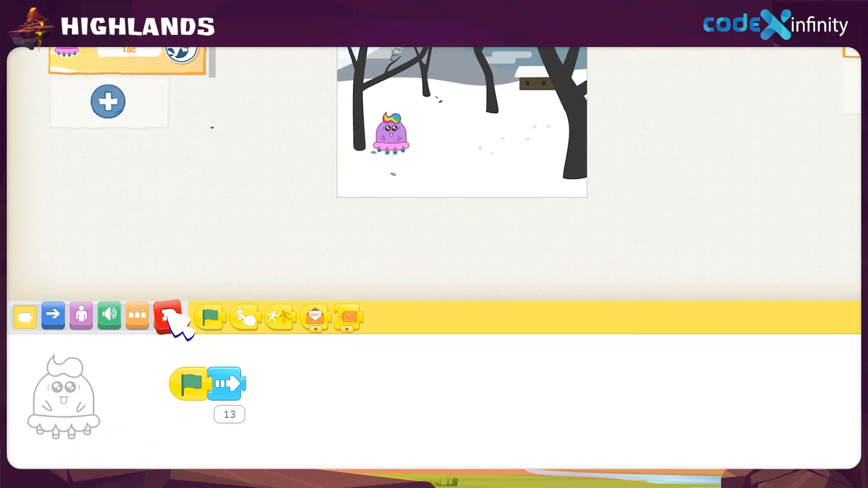
# - Show the red End category so an end block can close Tac's script
pyautogui.click(166, 317)
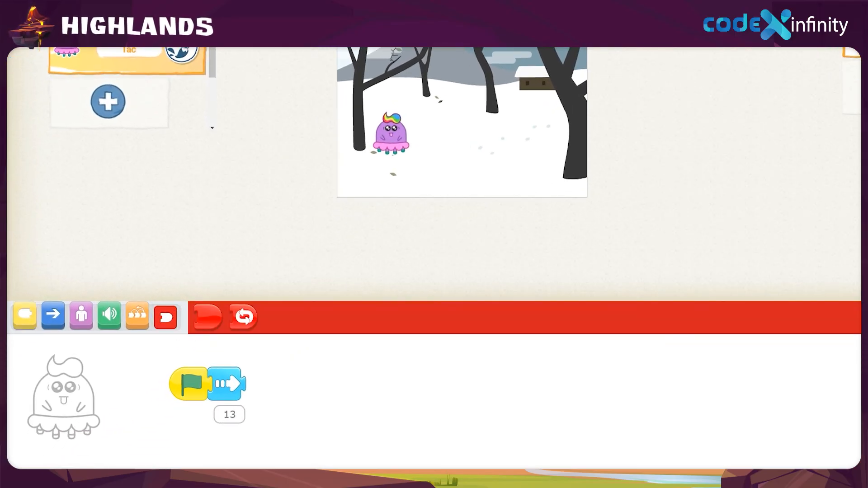
pyautogui.moveTo(206, 316)
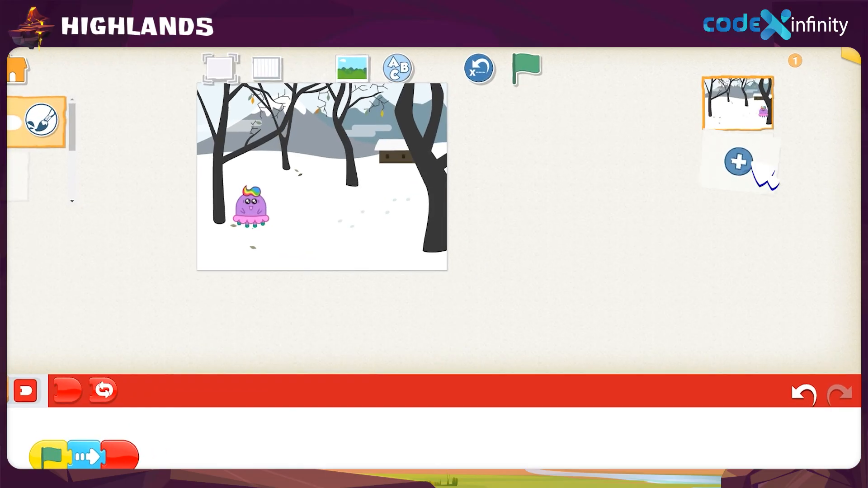
# - Add pages 2 and 3 to the project, then bring up page 3's delete option
pyautogui.click(738, 162)
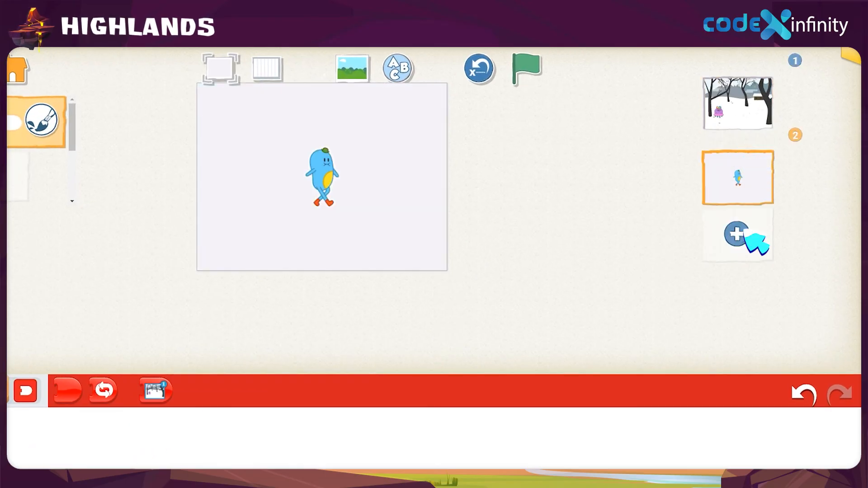
pyautogui.click(737, 233)
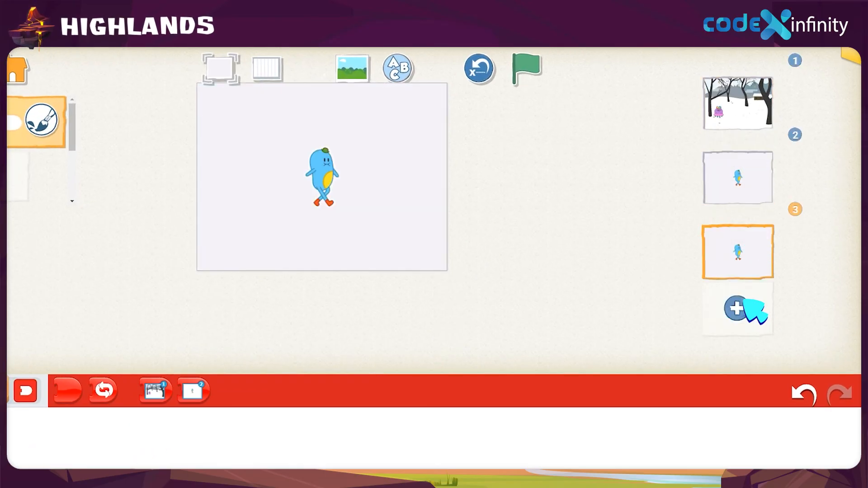
pyautogui.click(738, 310)
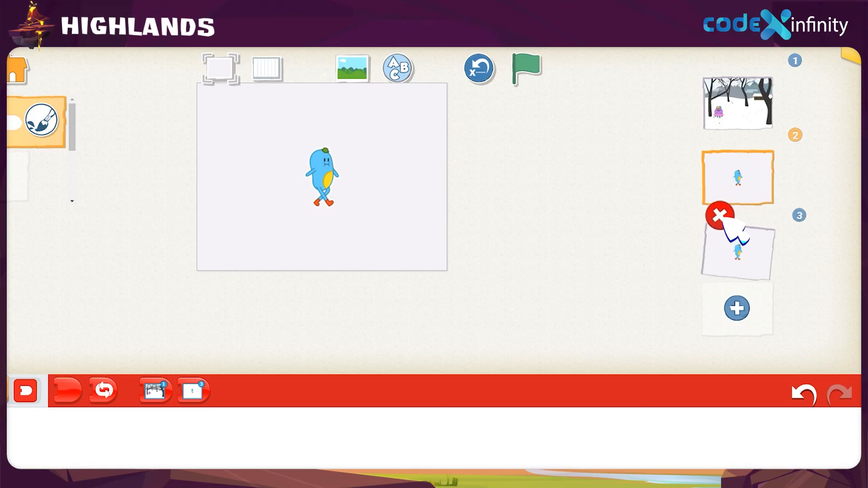
# - Delete page 3, leaving two pages, and bring up the project naming screen
pyautogui.click(720, 215)
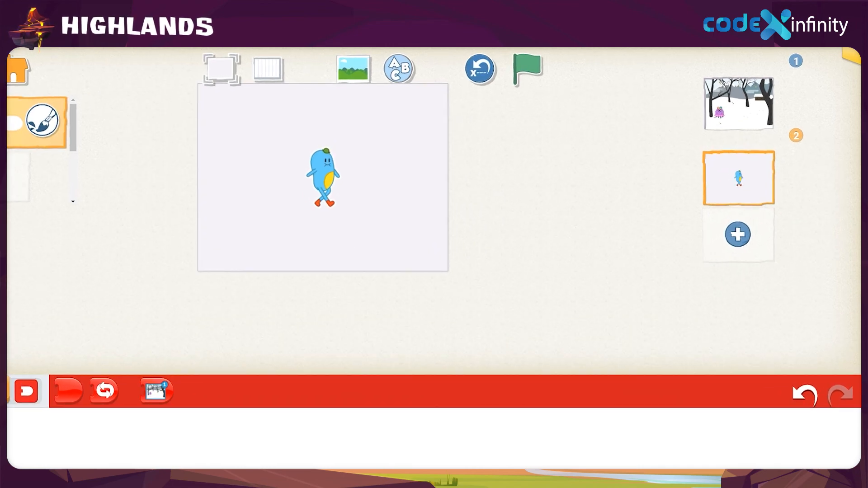
pyautogui.click(738, 178)
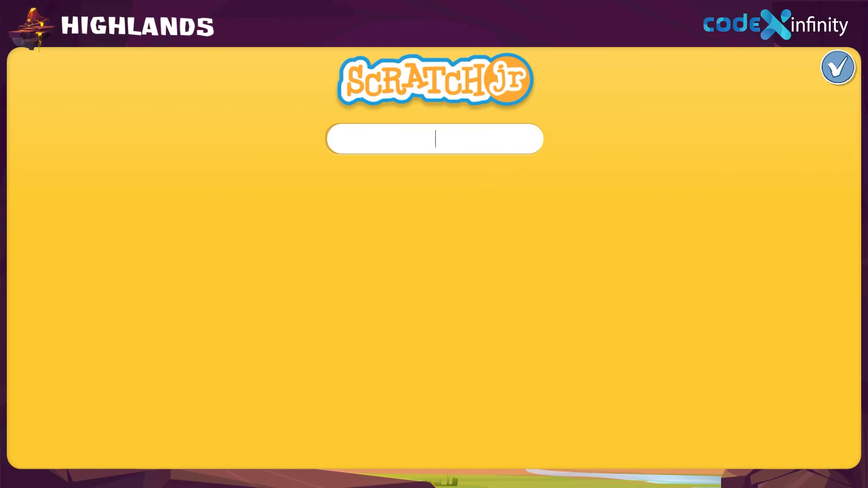
# - Name the project 'My first project' and confirm it
pyautogui.write('My first project')
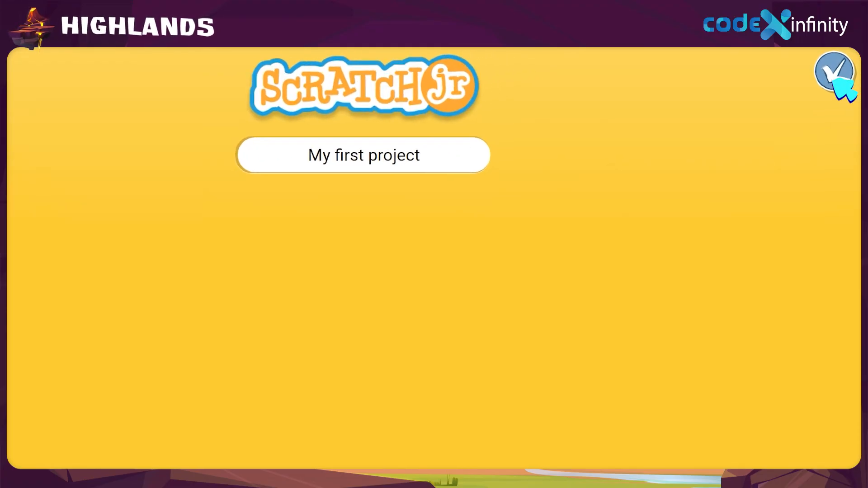
pyautogui.click(364, 154)
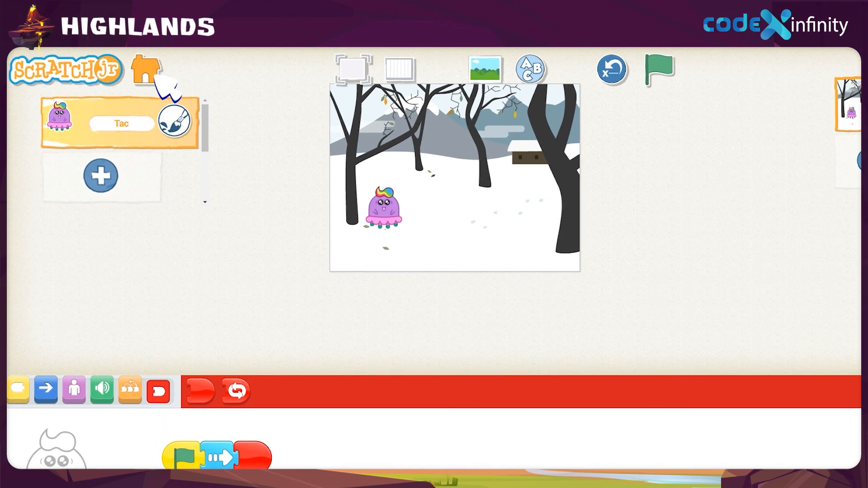
# - Go Home to My Projects, where 'My first project' now appears saved
pyautogui.click(145, 71)
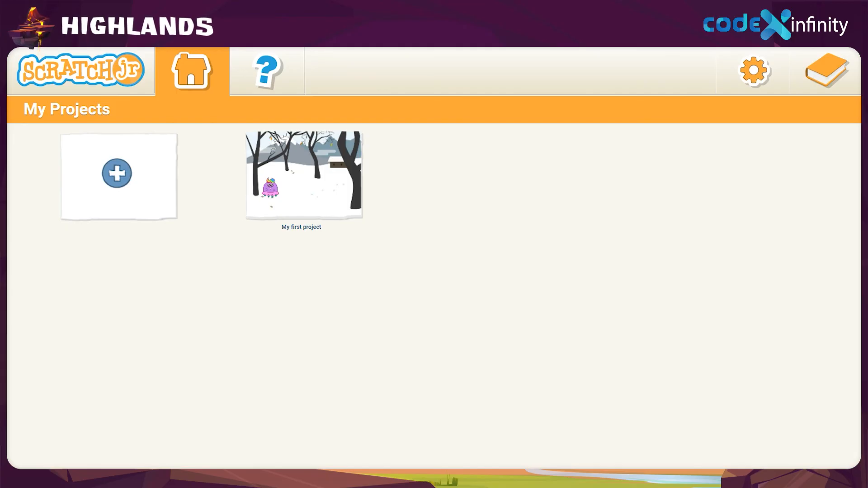
pyautogui.click(117, 173)
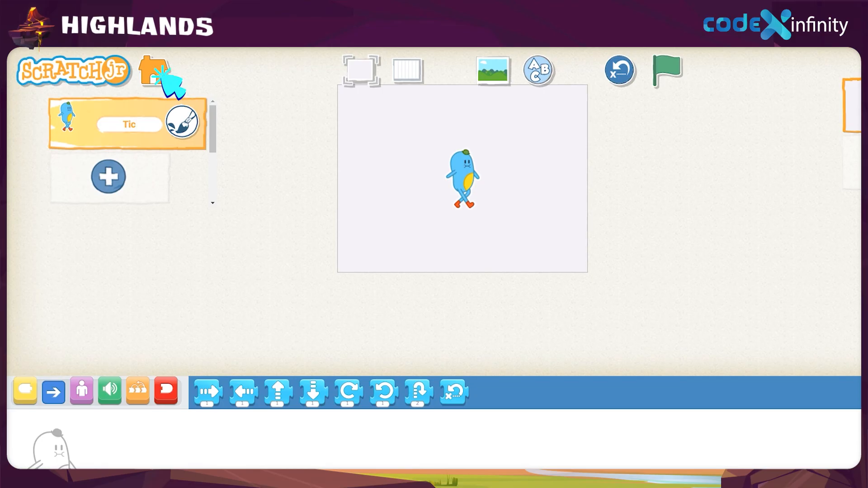
pyautogui.click(156, 71)
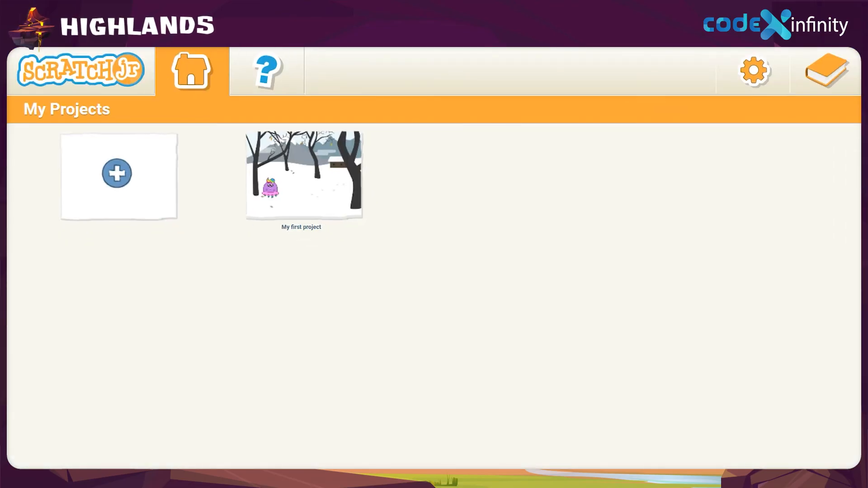